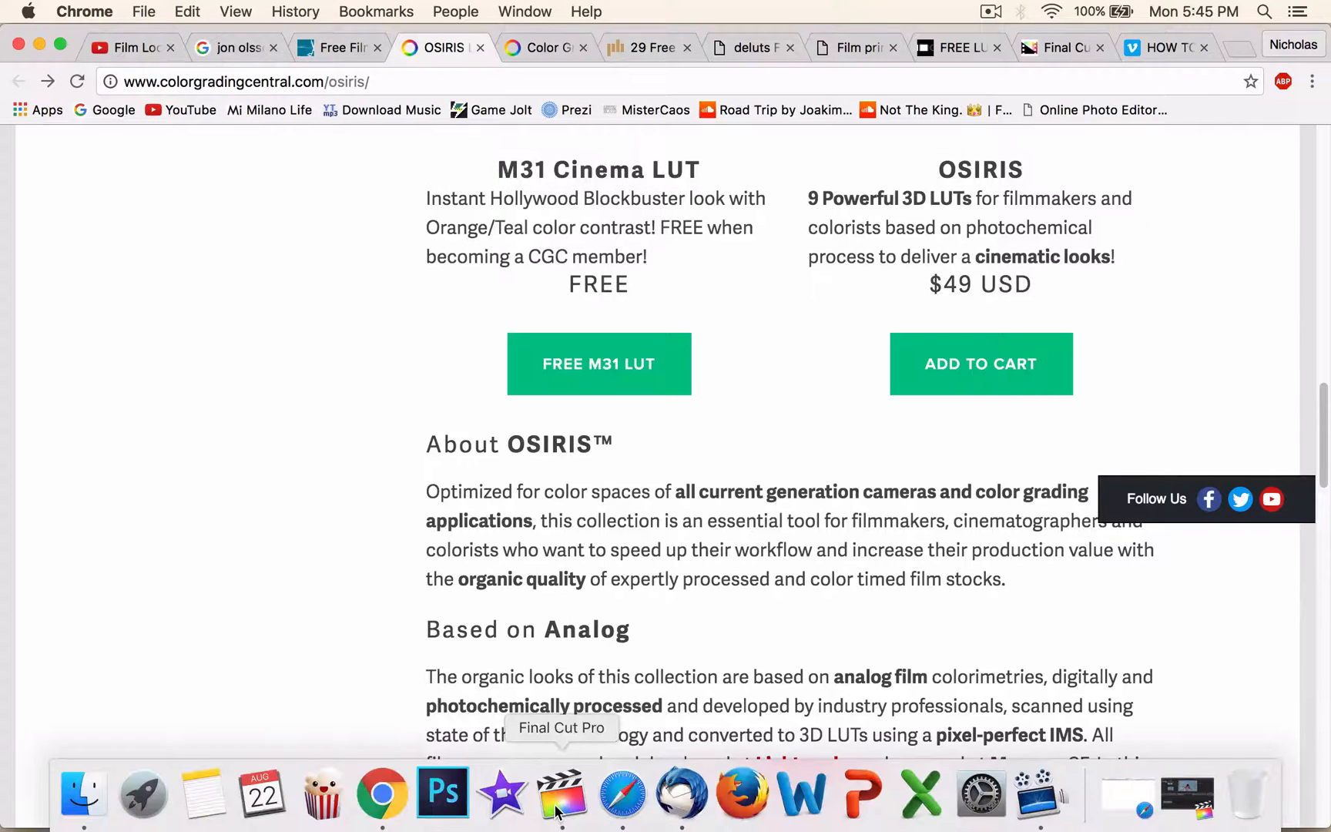
# Fill in the membership popup and submit JOIN NOW to request the free M31 LUT.
pyautogui.scroll(3)
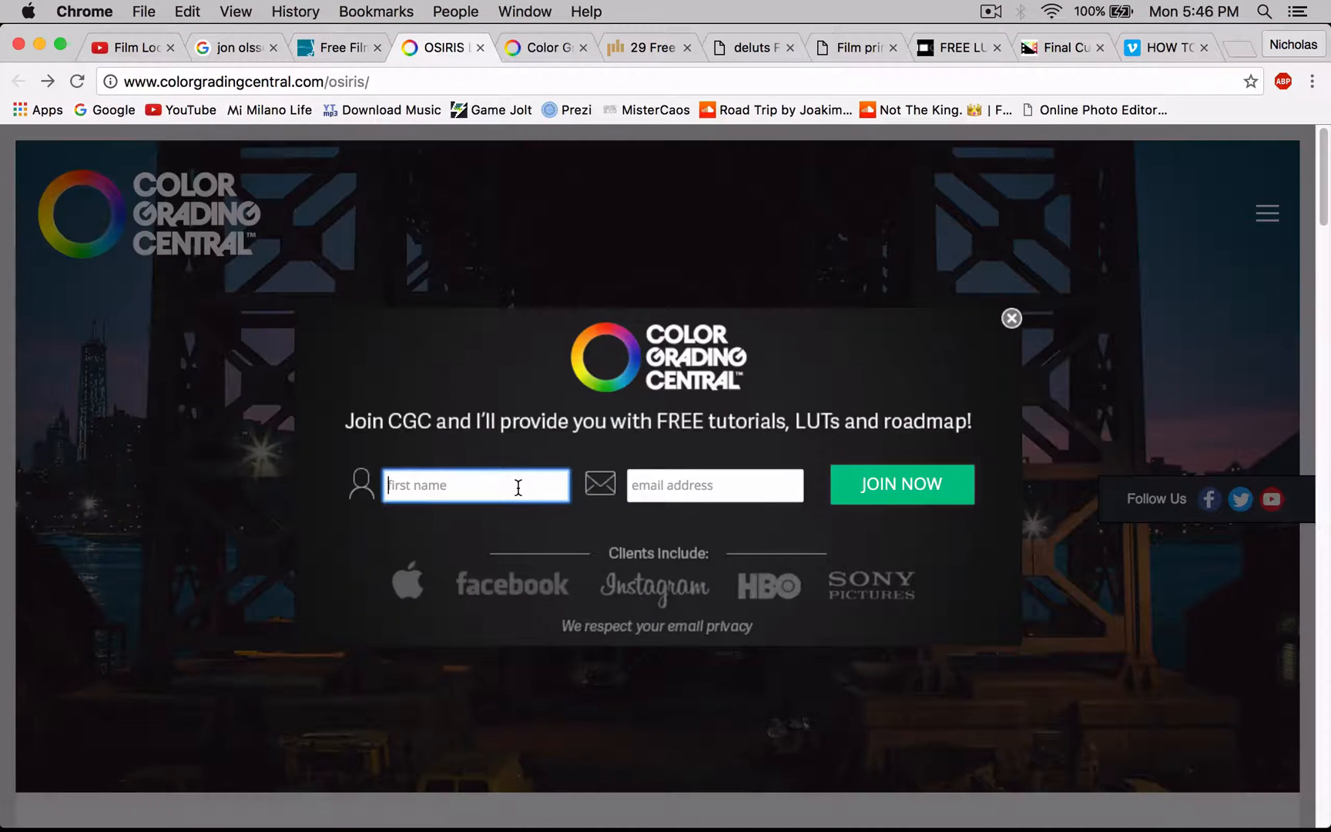
pyautogui.click(714, 486)
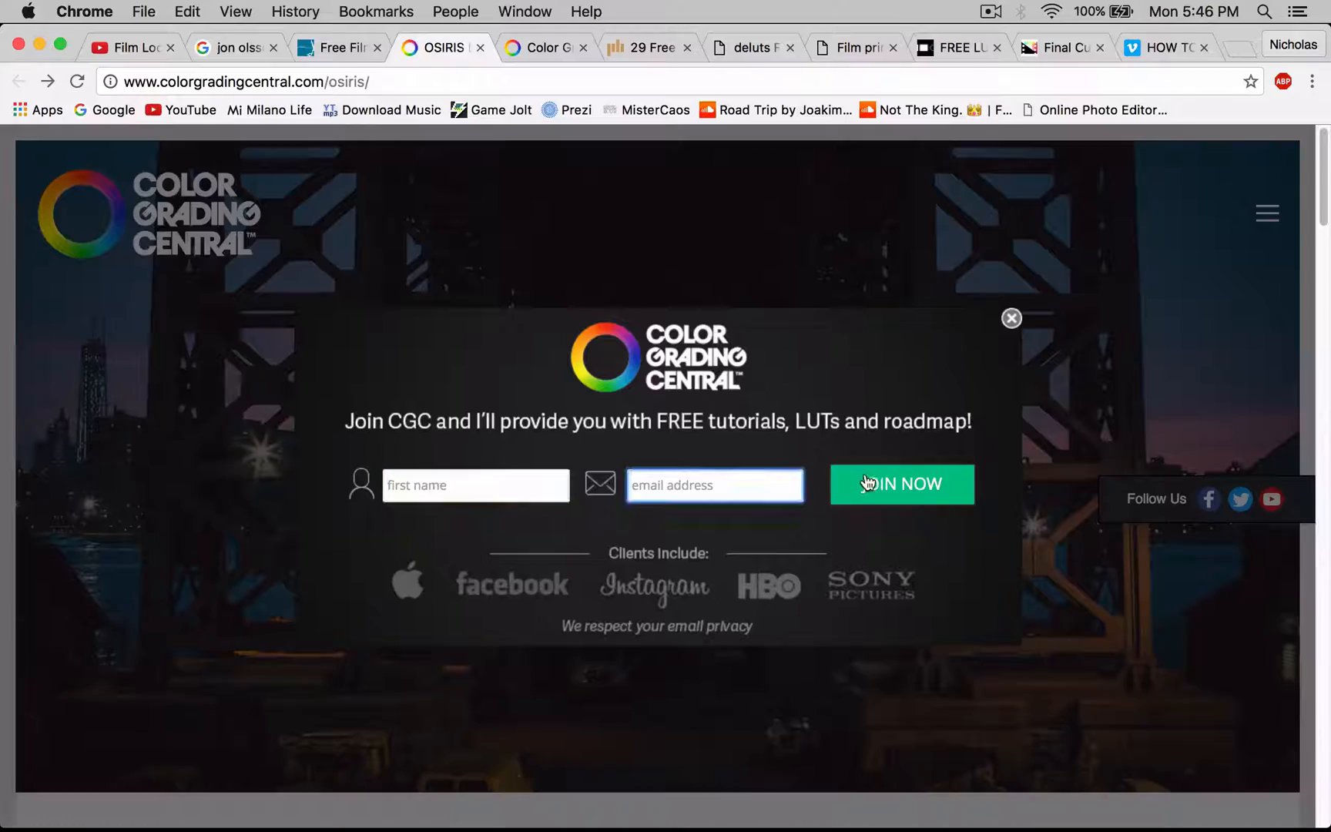
pyautogui.click(1011, 317)
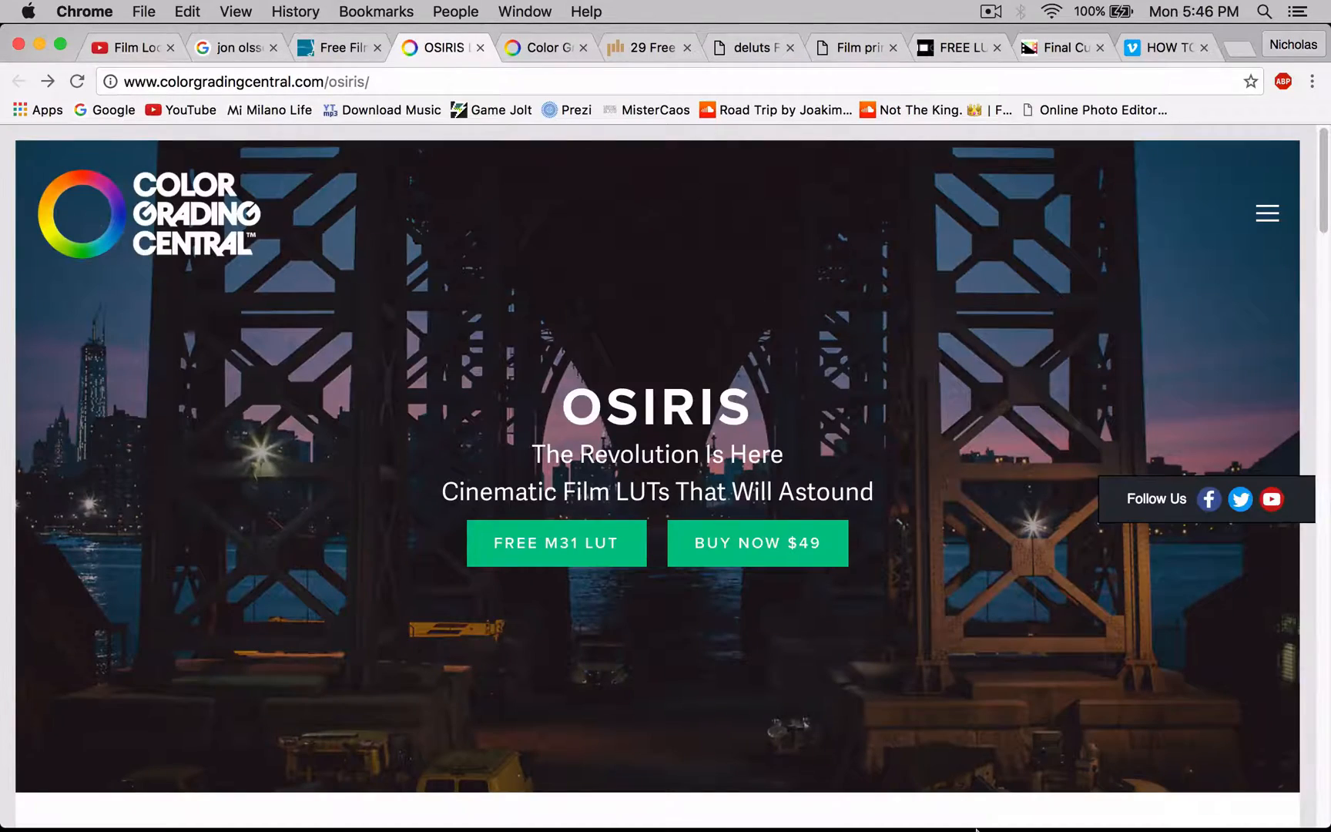
pyautogui.click(676, 793)
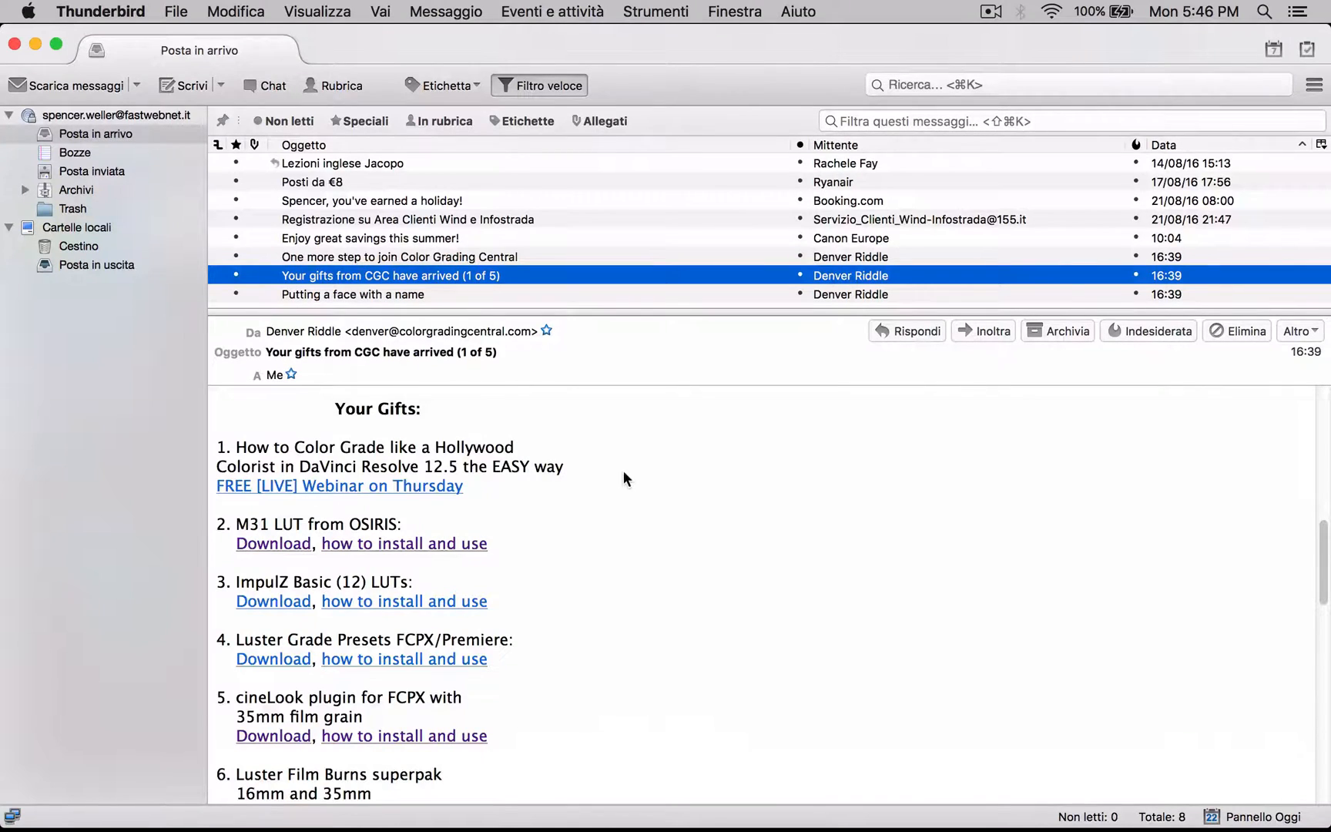
pyautogui.moveTo(327, 401)
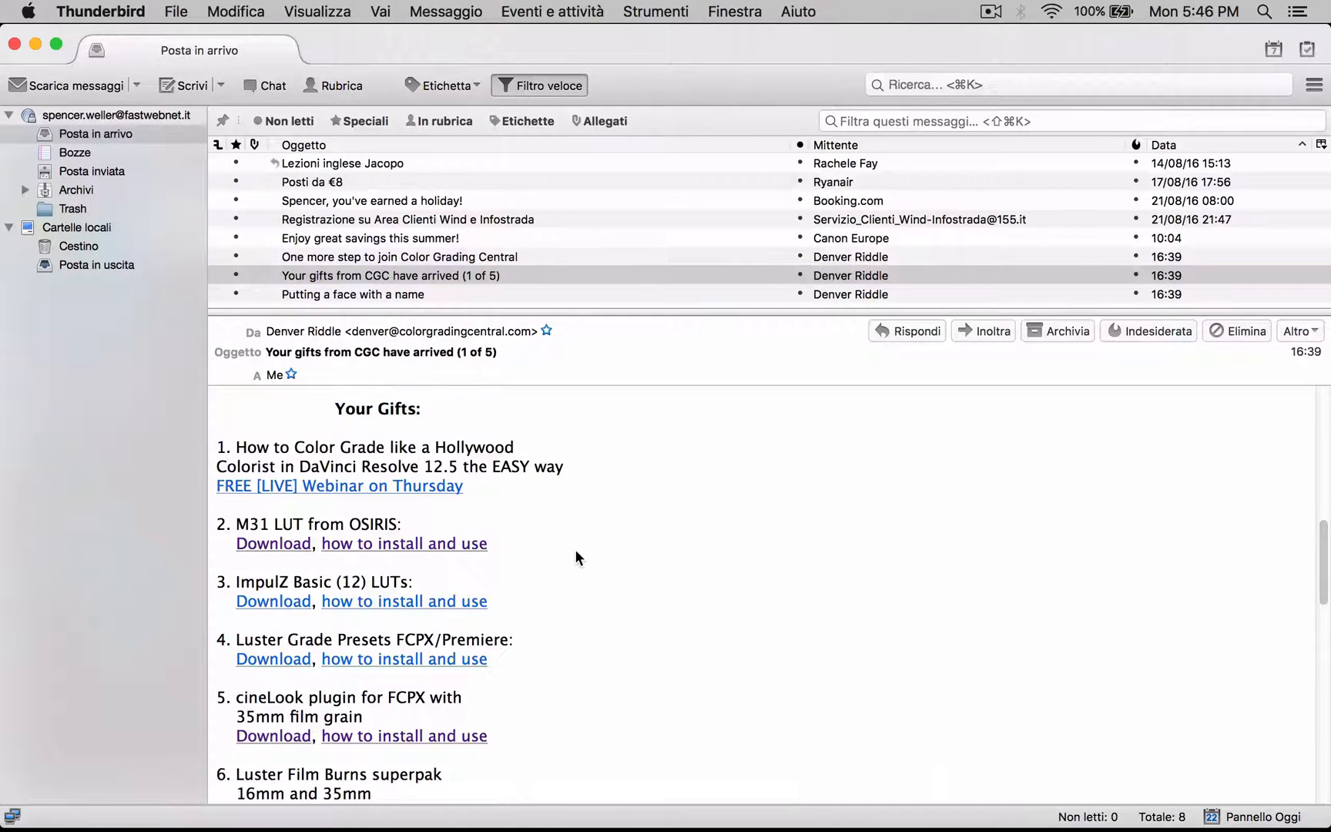
# Scroll the CGC gifts email to the M31 LUT download link.
pyautogui.scroll(-3)
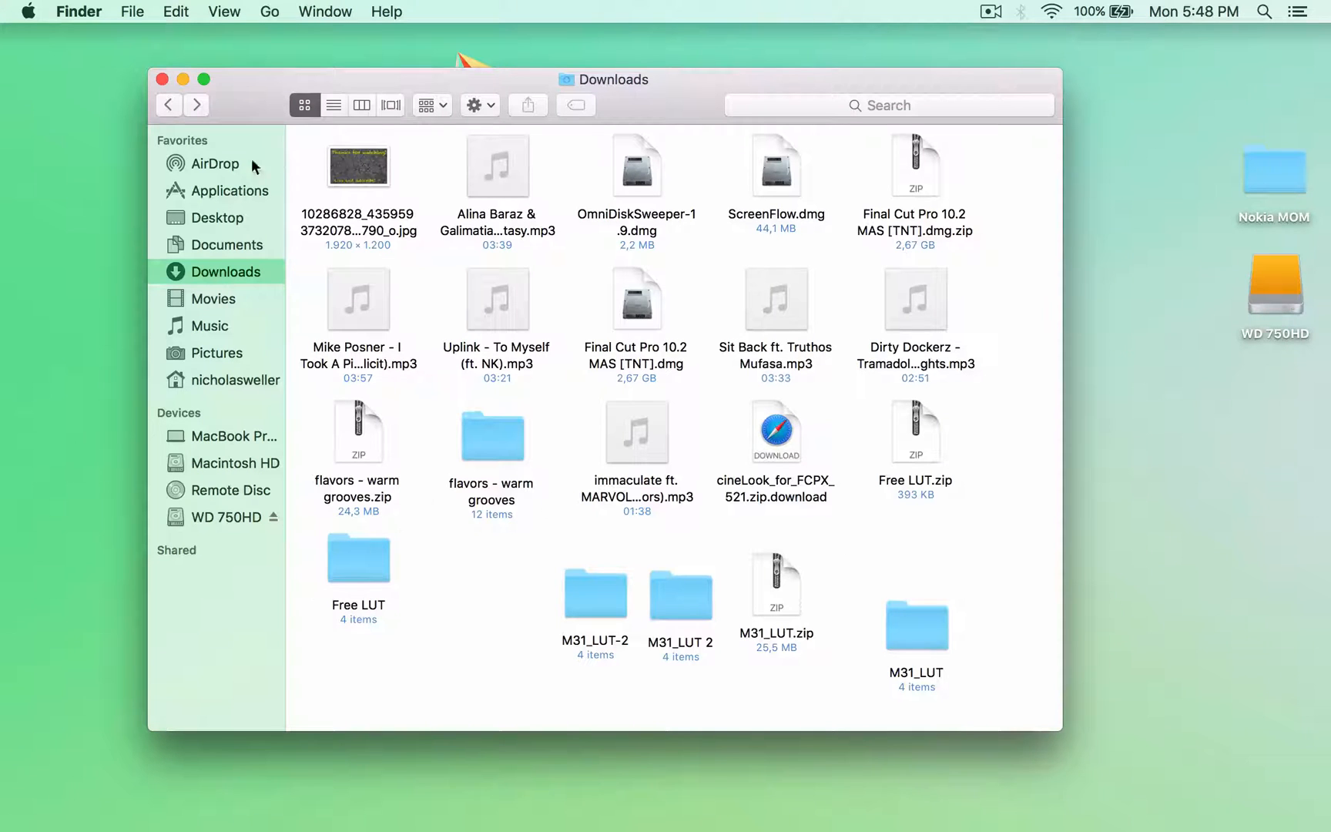
# Move M31_LUT from Downloads to the Desktop and browse into it.
pyautogui.click(775, 588)
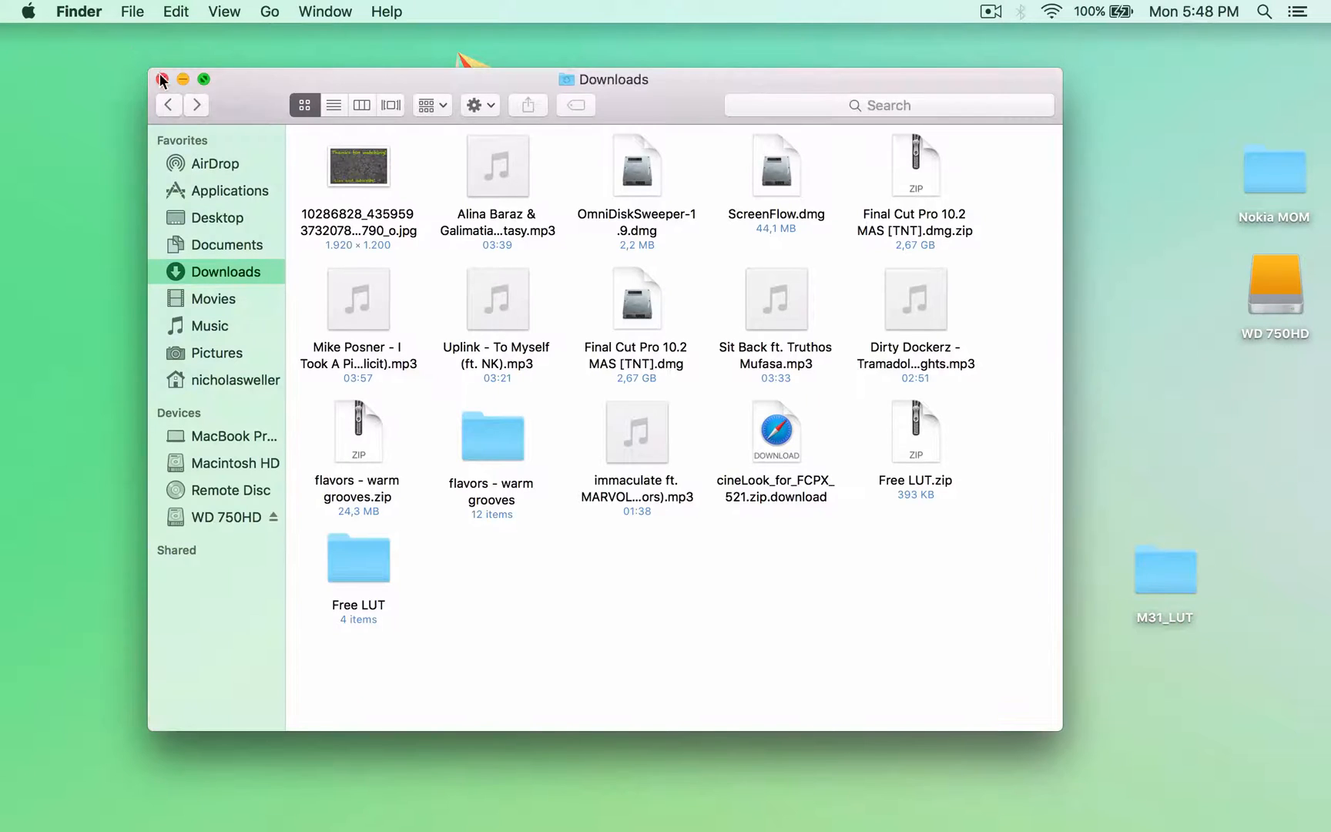
pyautogui.doubleClick(1163, 565)
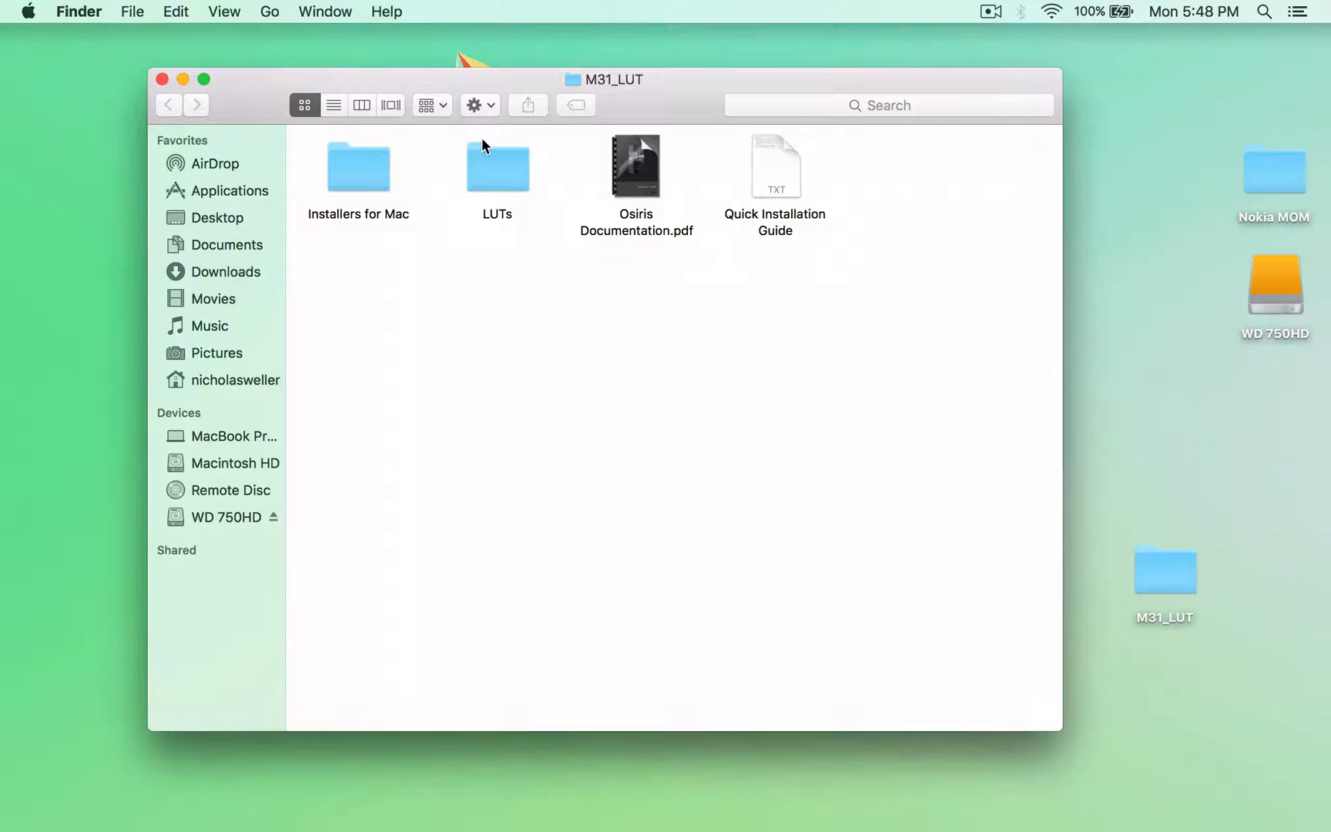
pyautogui.doubleClick(496, 166)
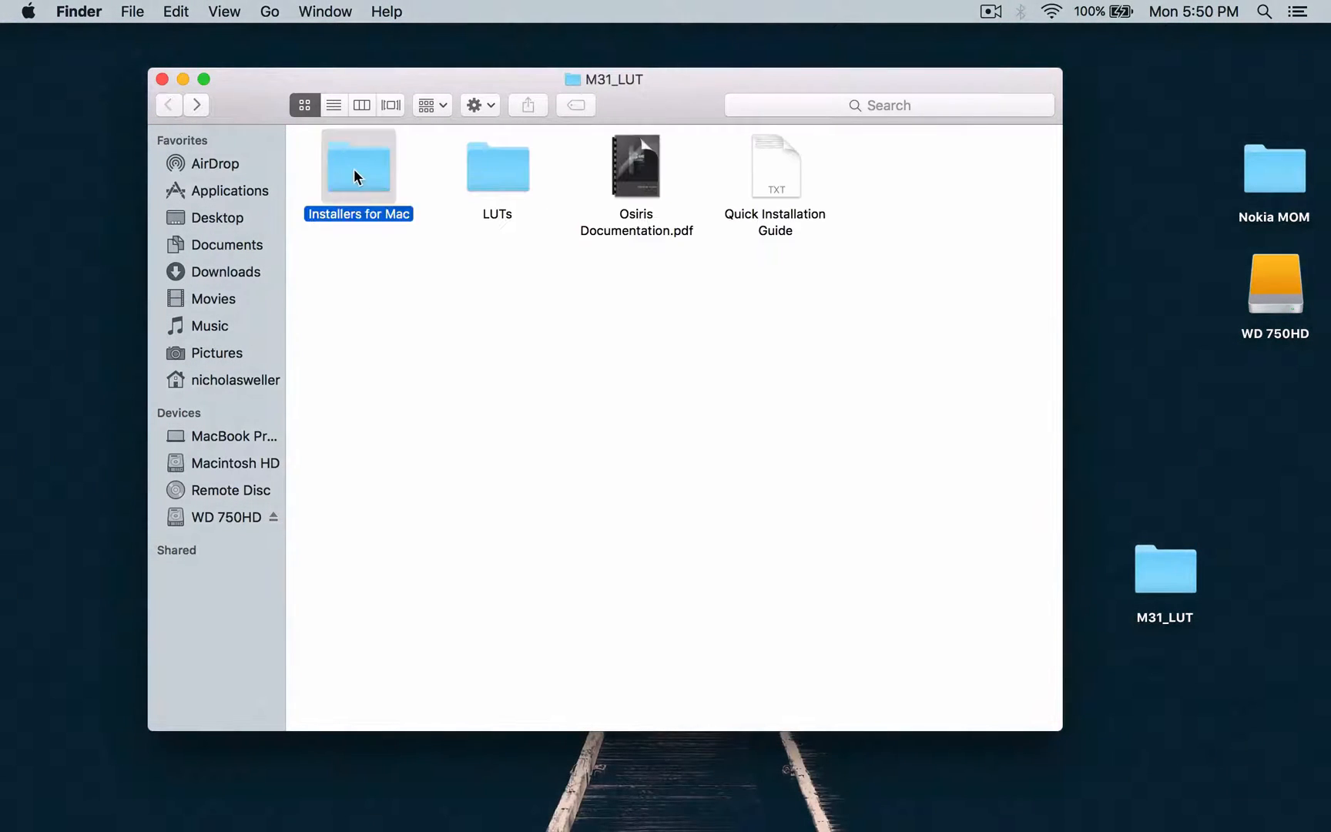
# Launch the M31 LUT for FCP X.pkg installer from Installers for Mac.
pyautogui.doubleClick(357, 165)
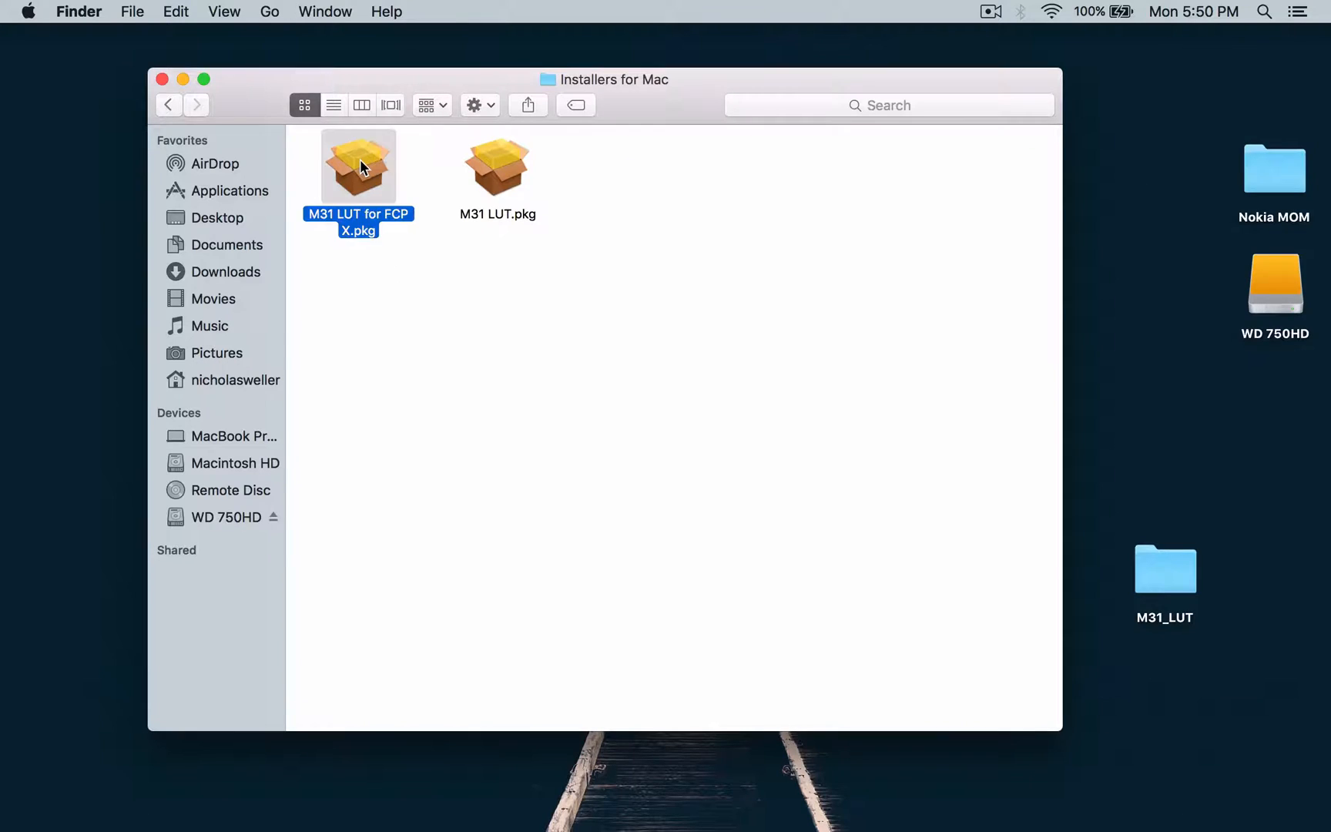
pyautogui.doubleClick(357, 165)
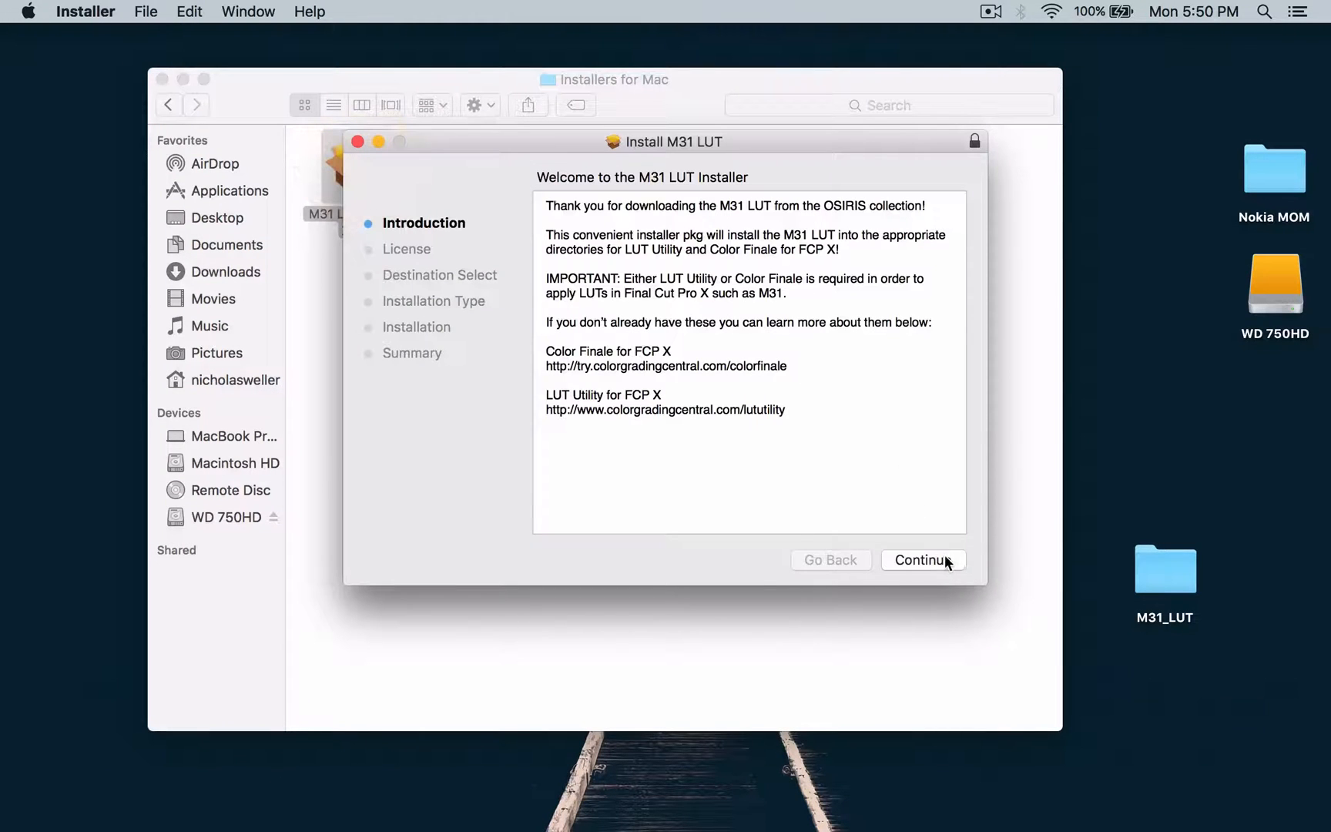
# Continue past the introduction and agree to the M31 LUT license.
pyautogui.click(923, 559)
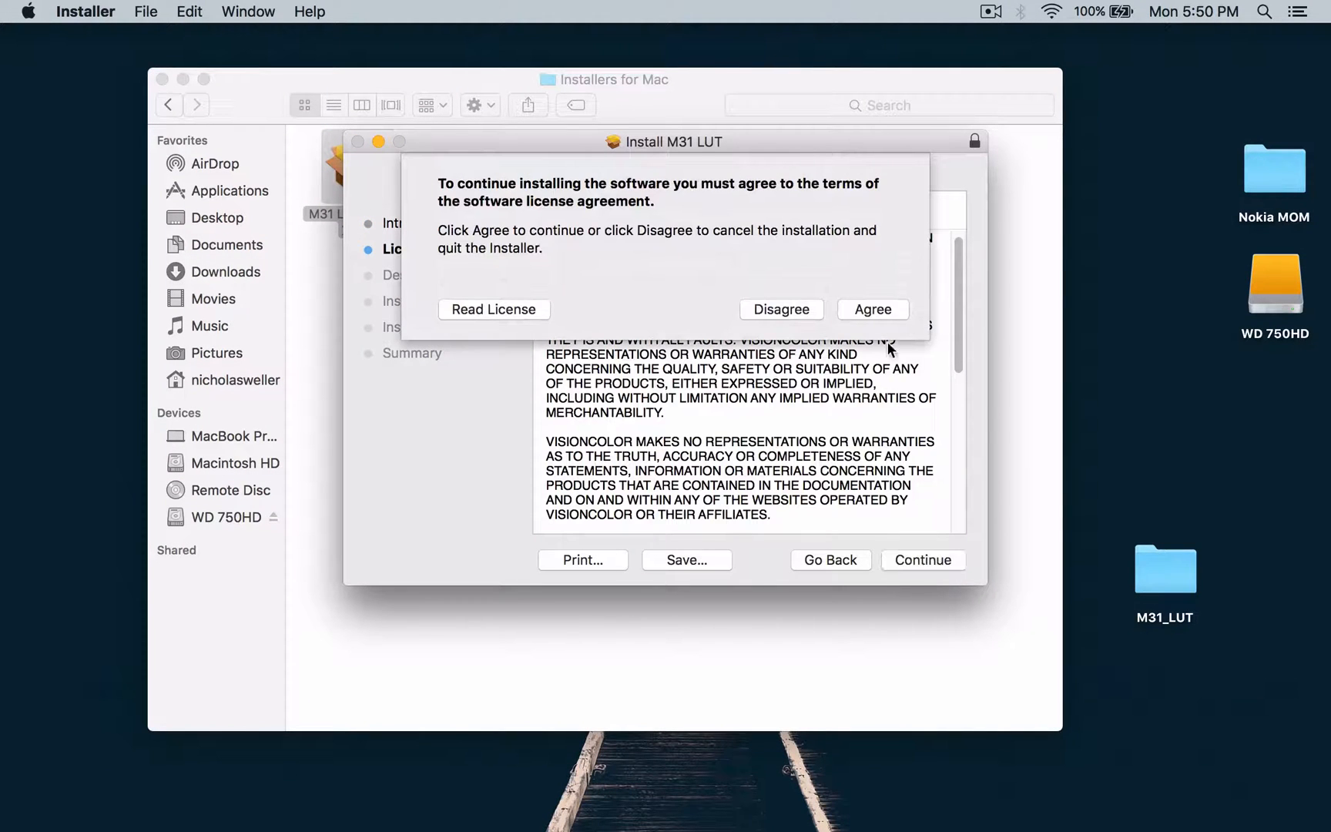
pyautogui.click(872, 309)
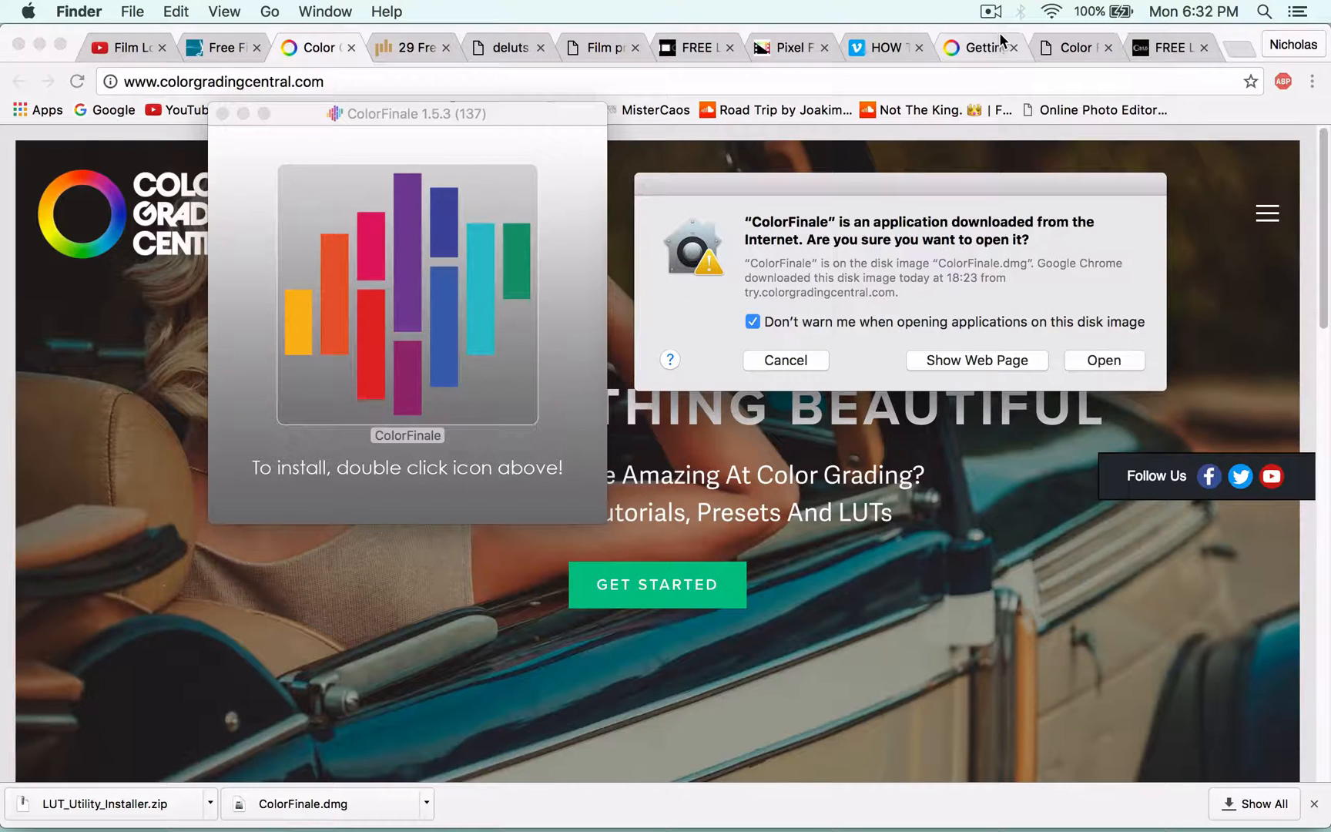
pyautogui.moveTo(877, 7)
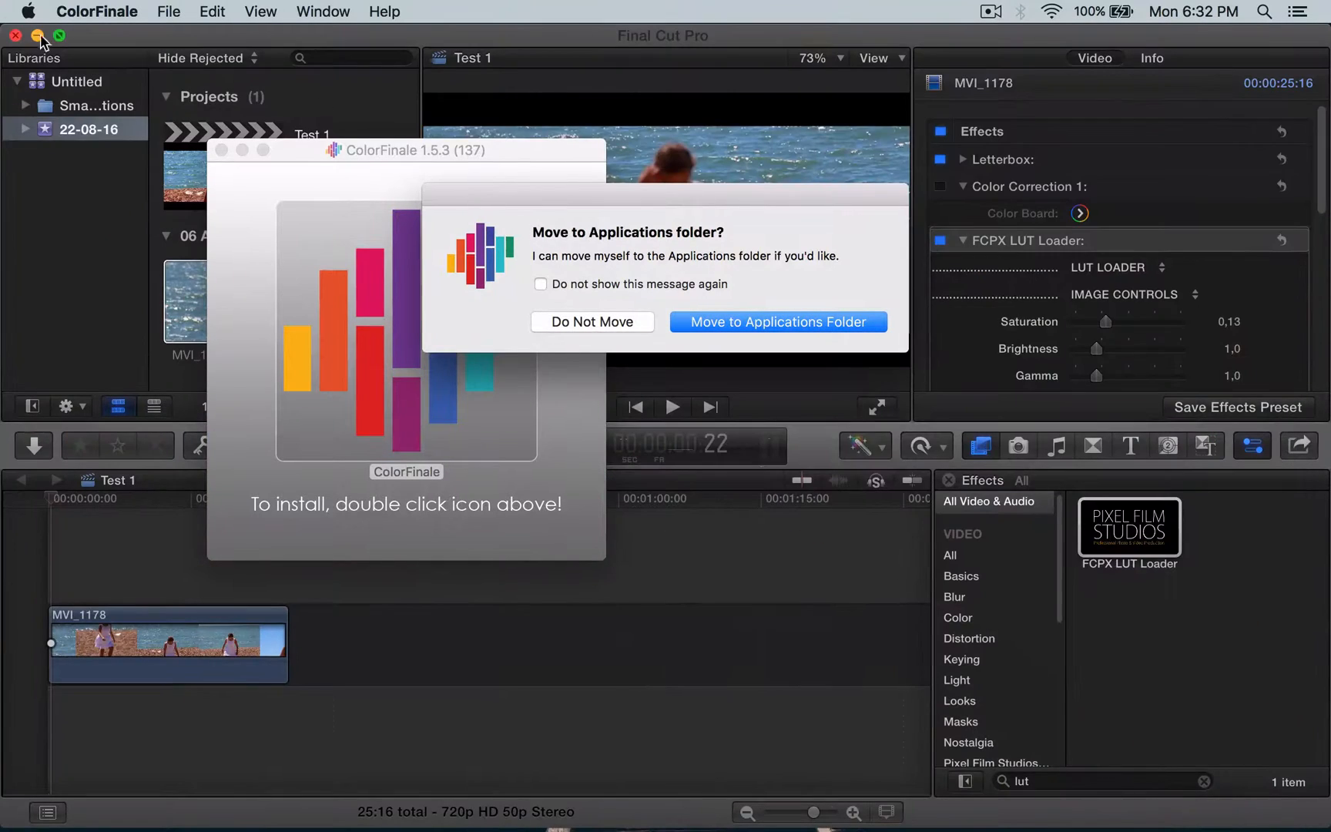
# Minimize Final Cut Pro and tick 'Do not show this message again' in ColorFinale.
pyautogui.click(37, 35)
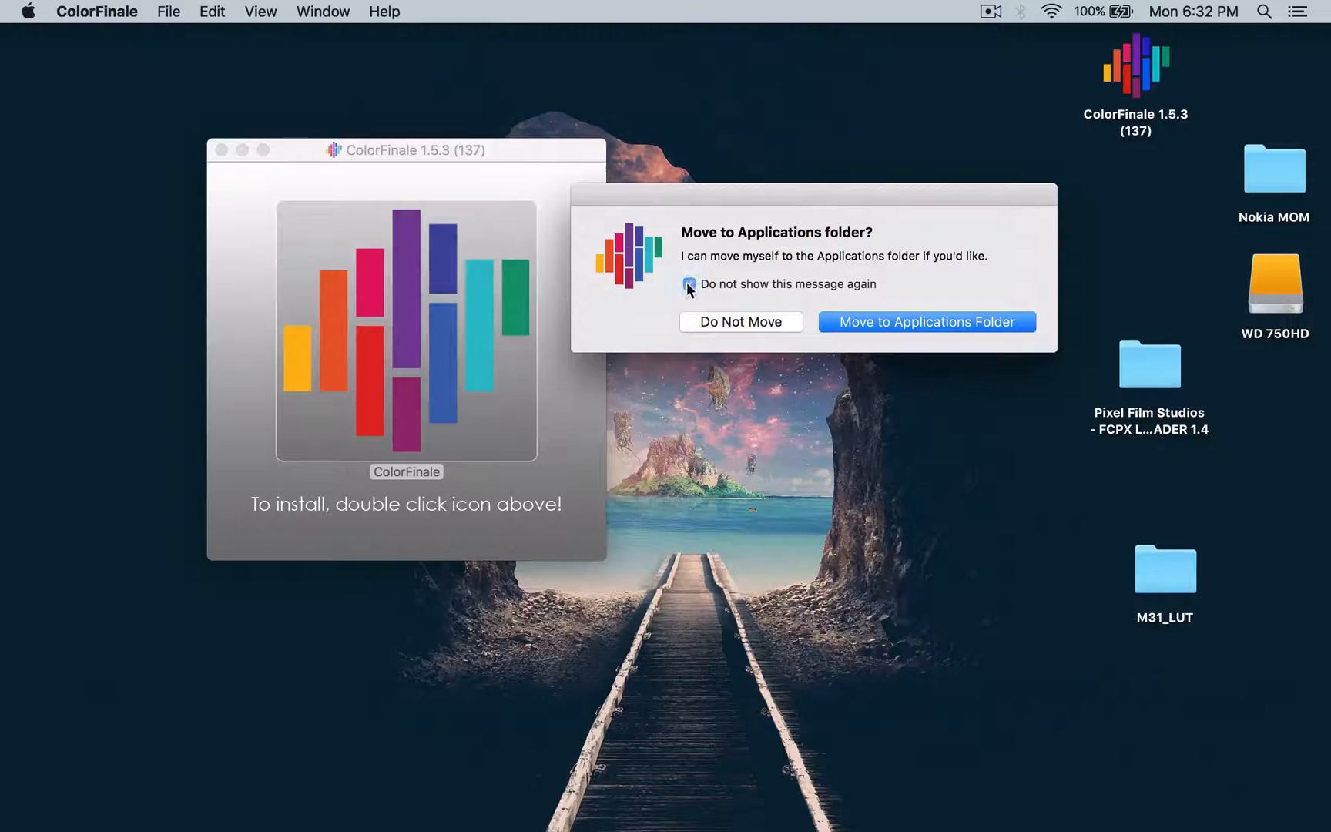
pyautogui.click(688, 284)
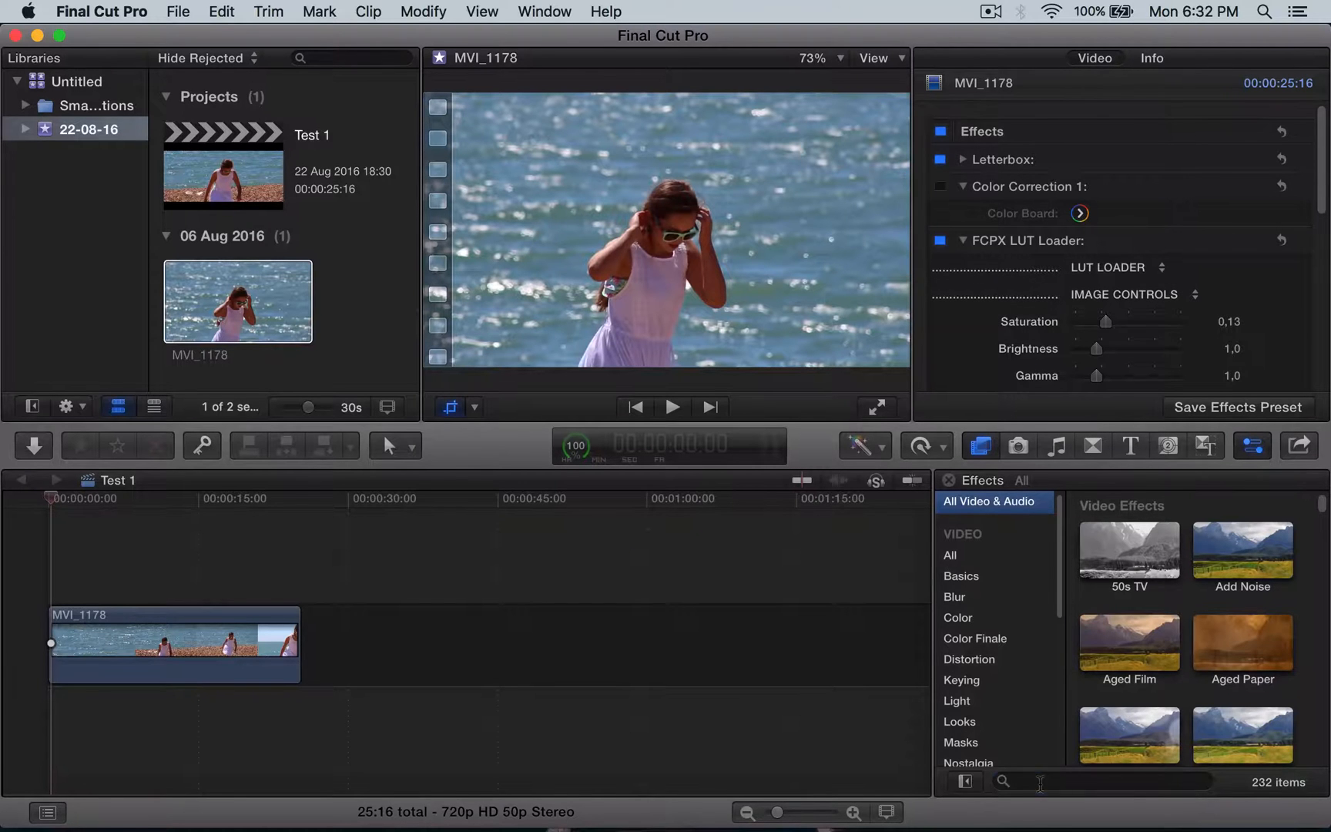
# Apply the ColorFinale effect (searched as 'colo') to the beach clip and bring up its controls.
pyautogui.write('colo')
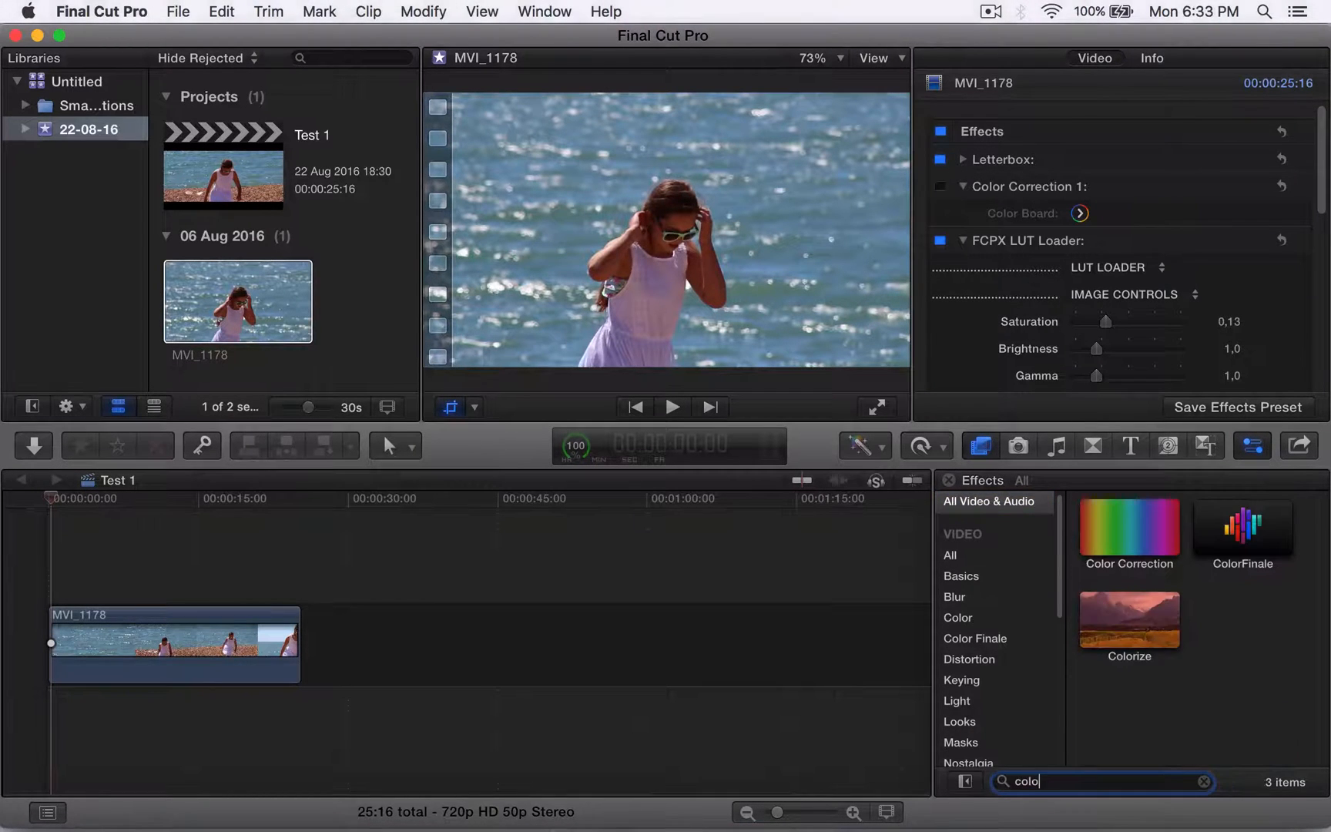
pyautogui.click(1241, 525)
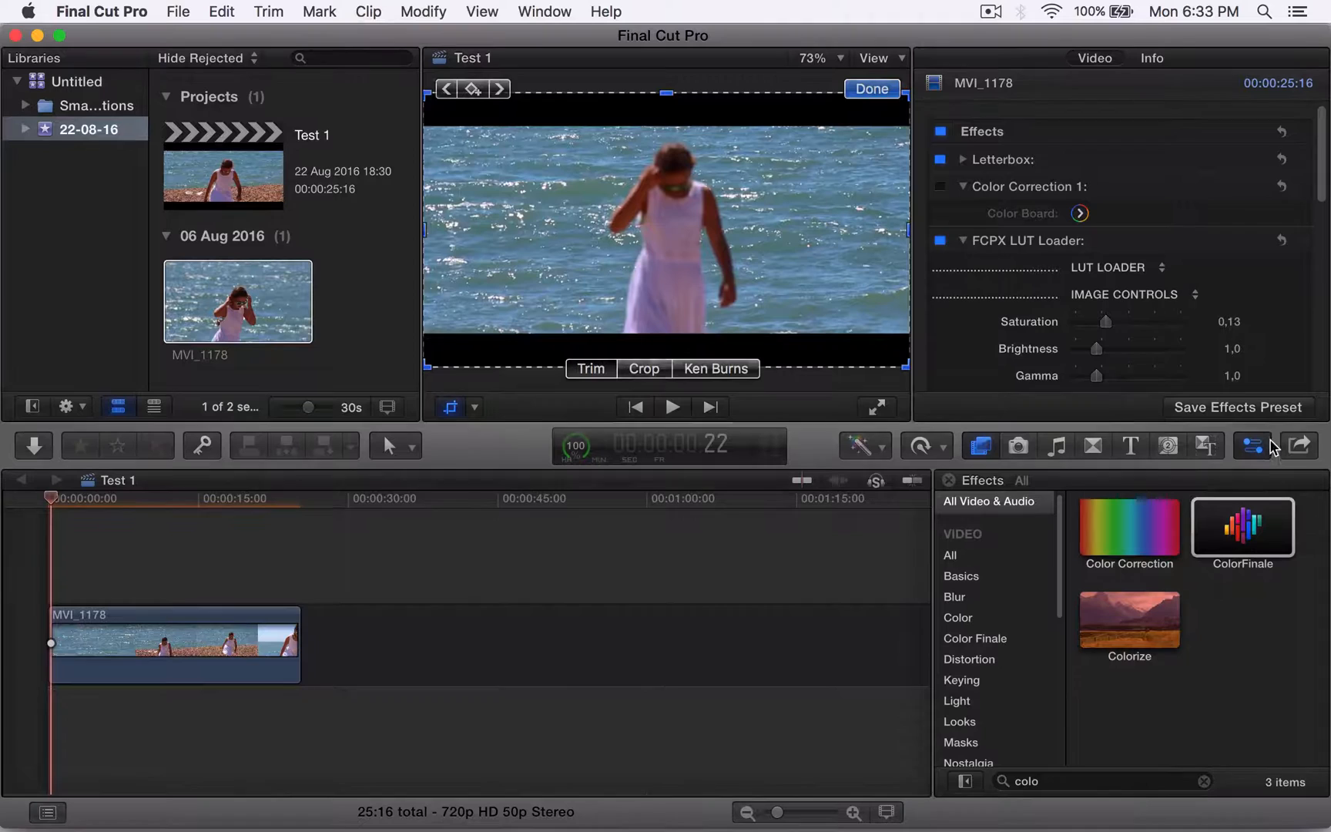
pyautogui.scroll(-3)
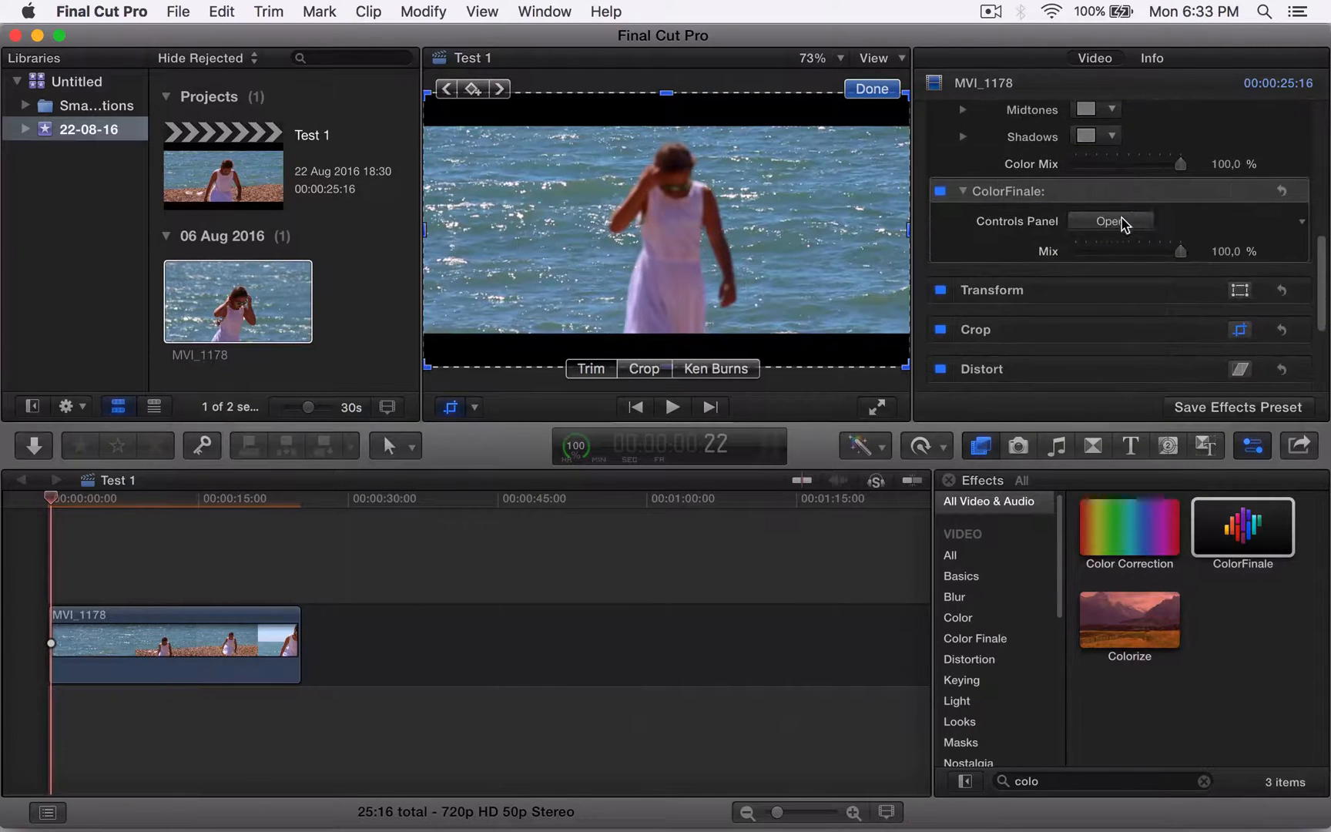
pyautogui.click(1108, 222)
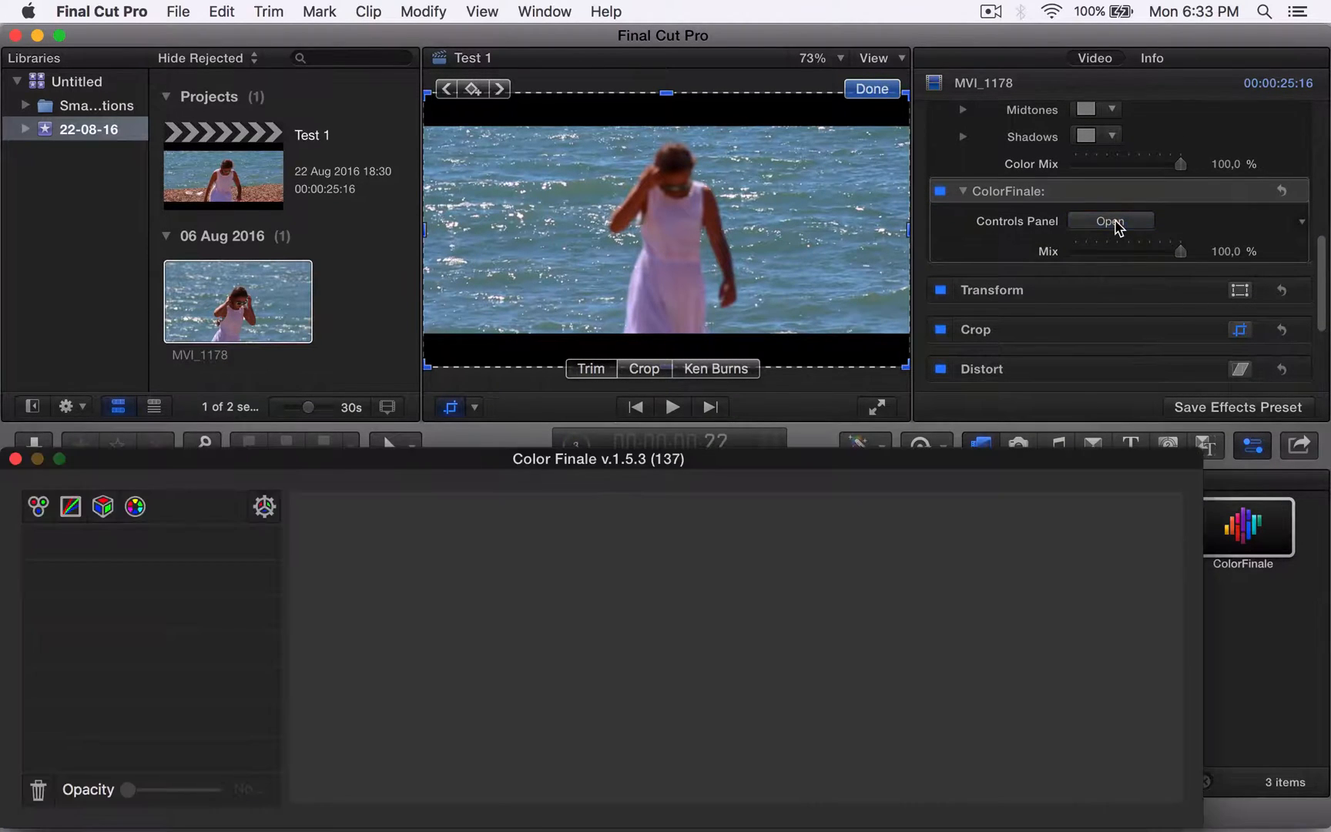
# Add a LUT Utility layer and apply M31 - LOG.cube from the M31 from OSIRIS group.
pyautogui.click(1109, 220)
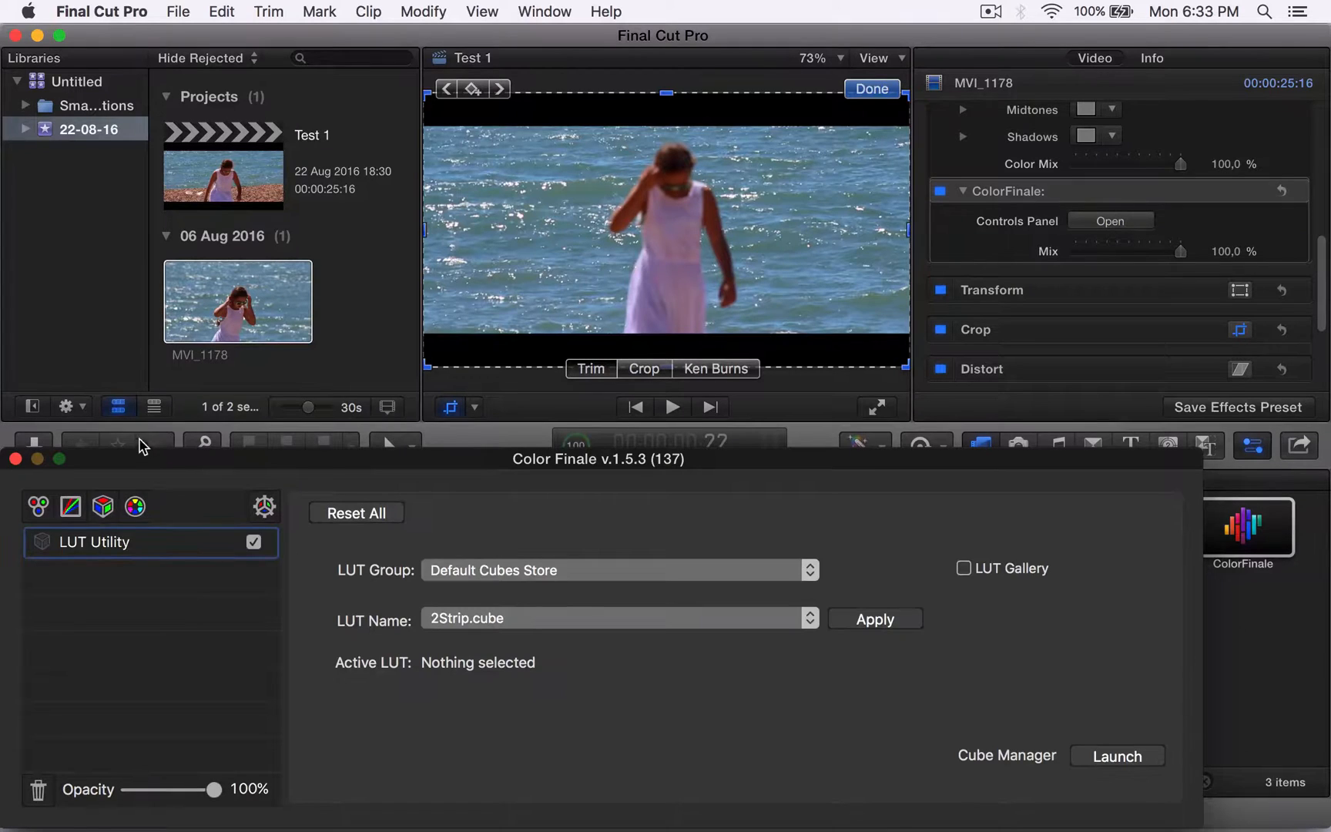
pyautogui.click(618, 570)
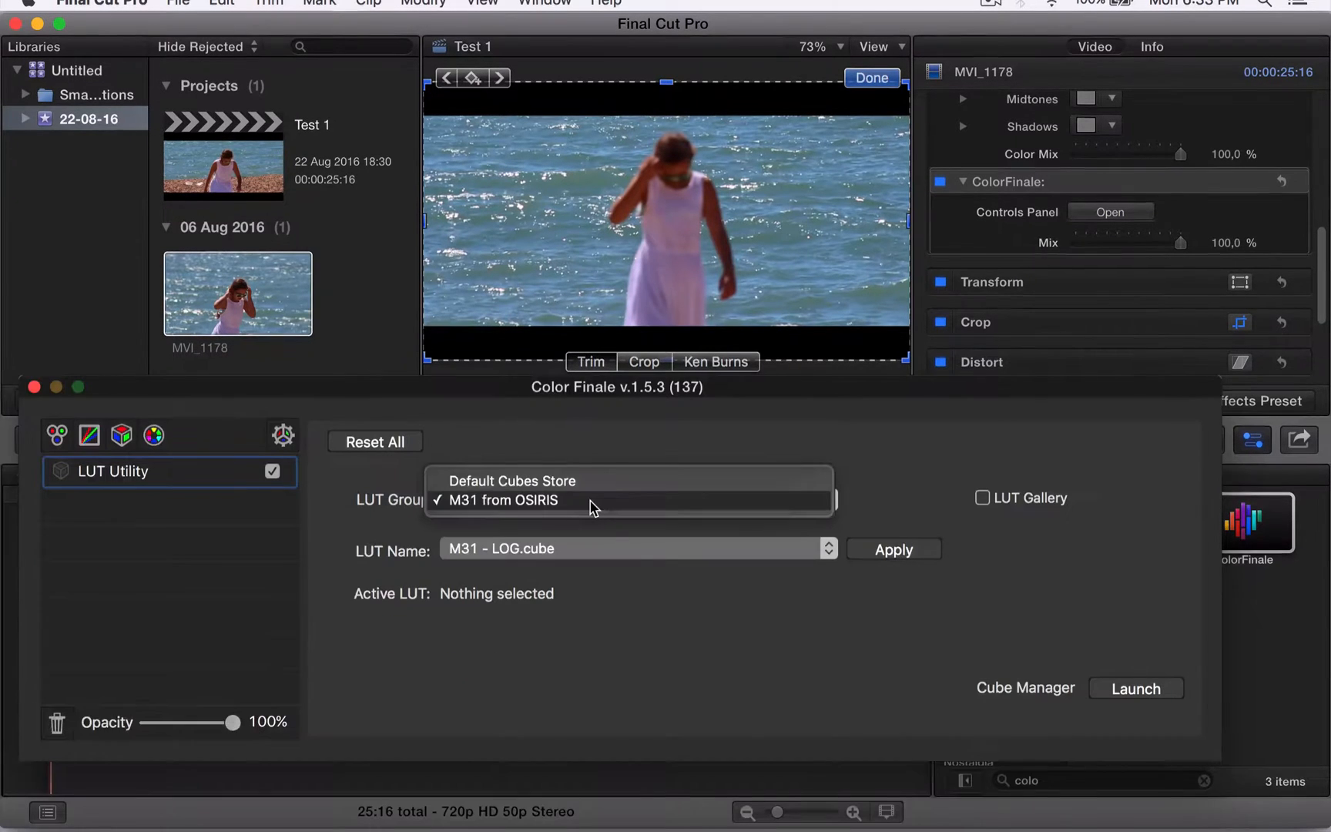
pyautogui.click(502, 501)
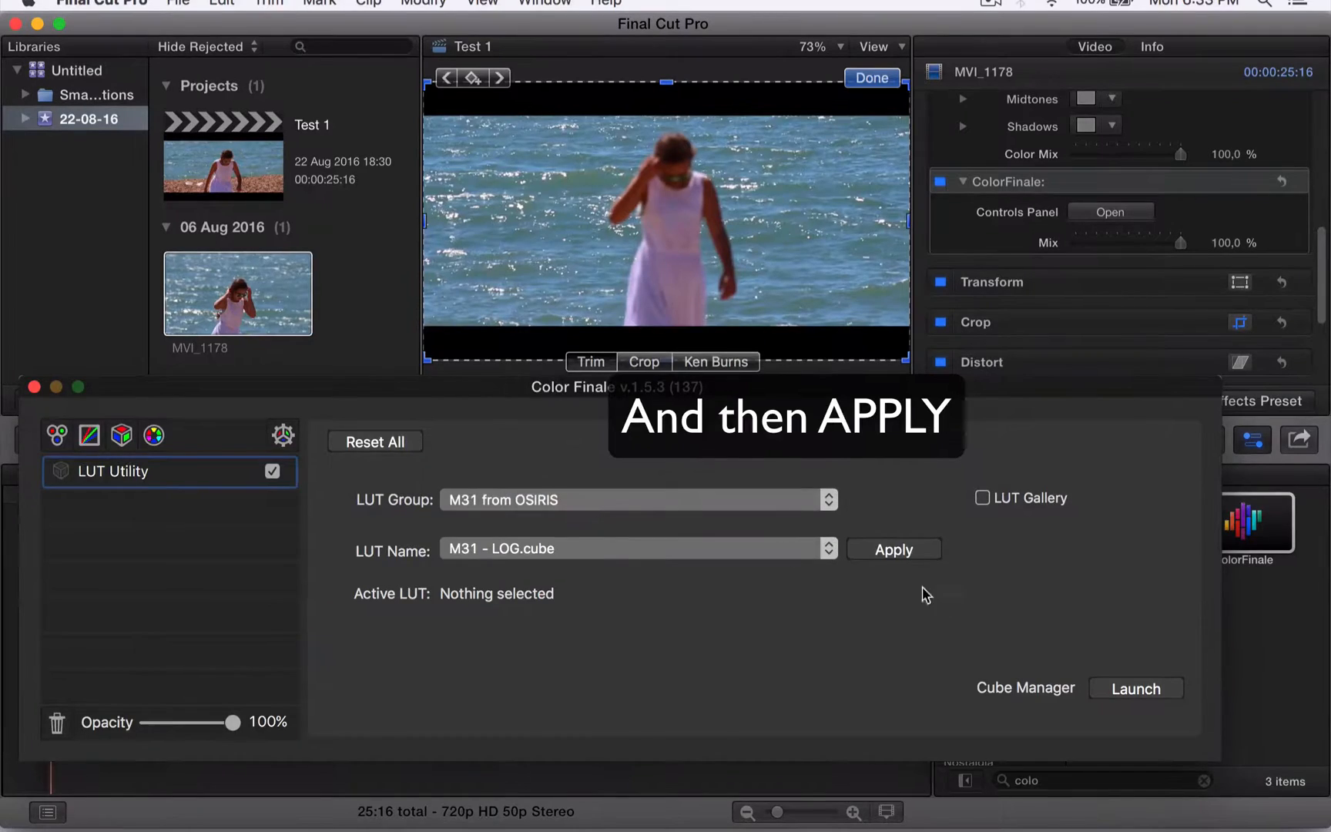
pyautogui.click(892, 550)
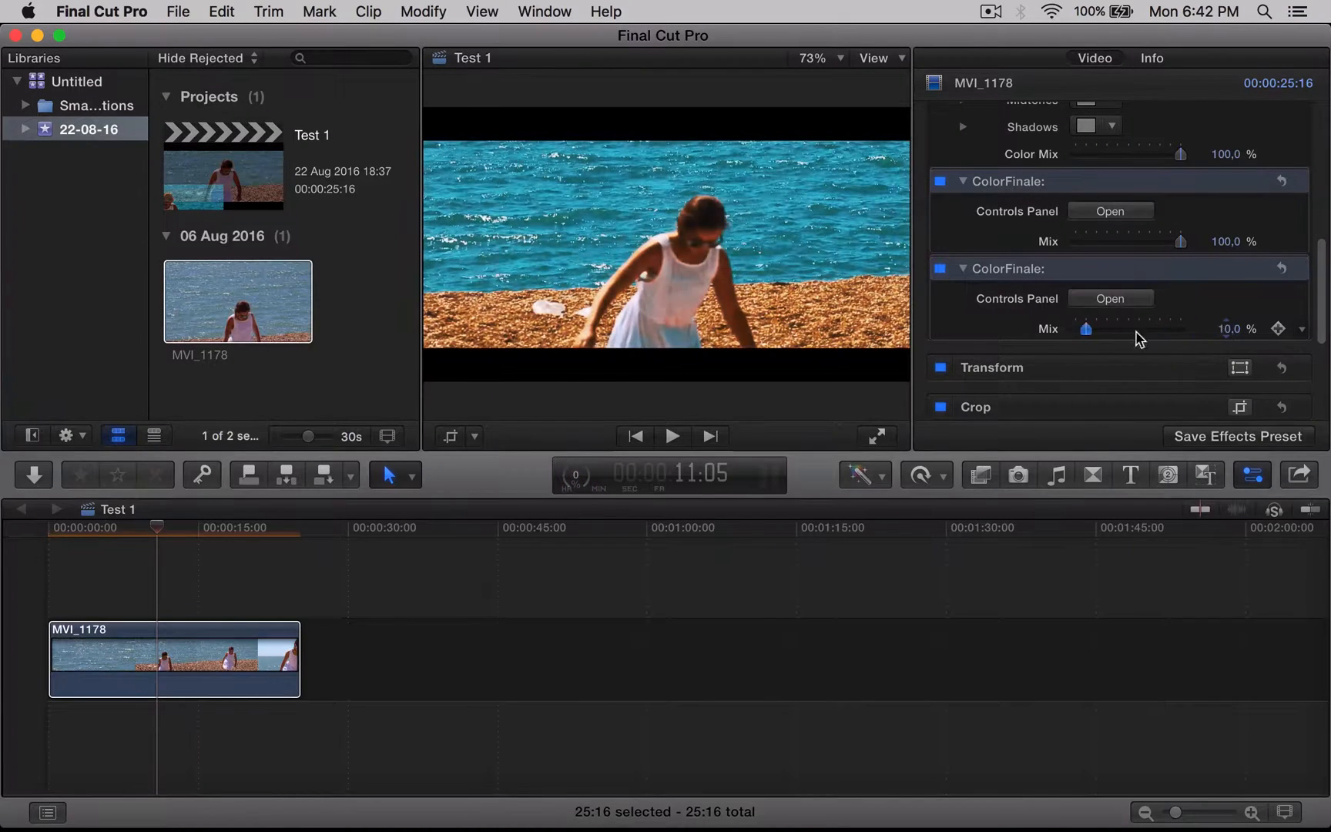